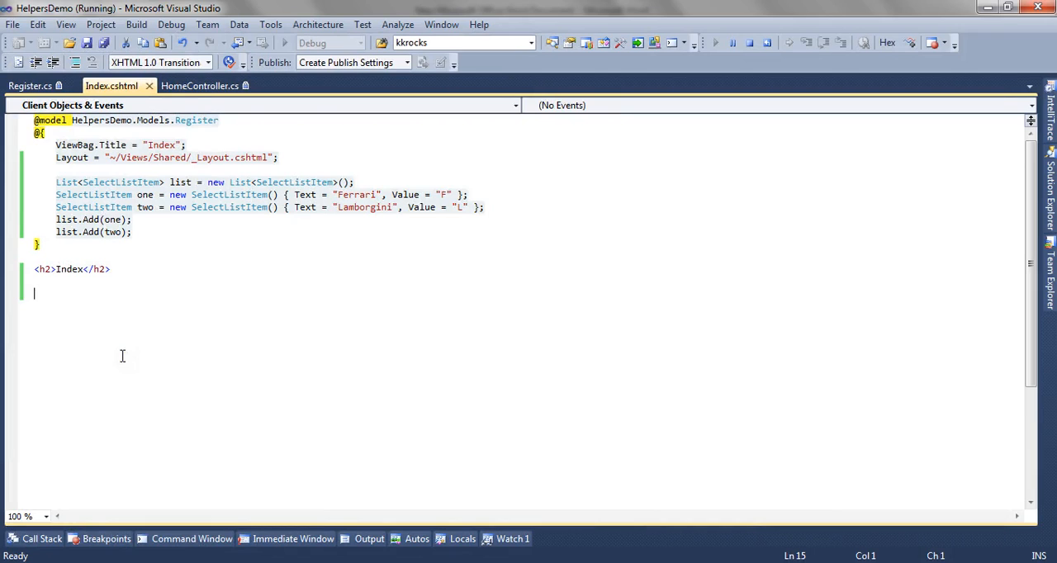
pyautogui.write('@html')
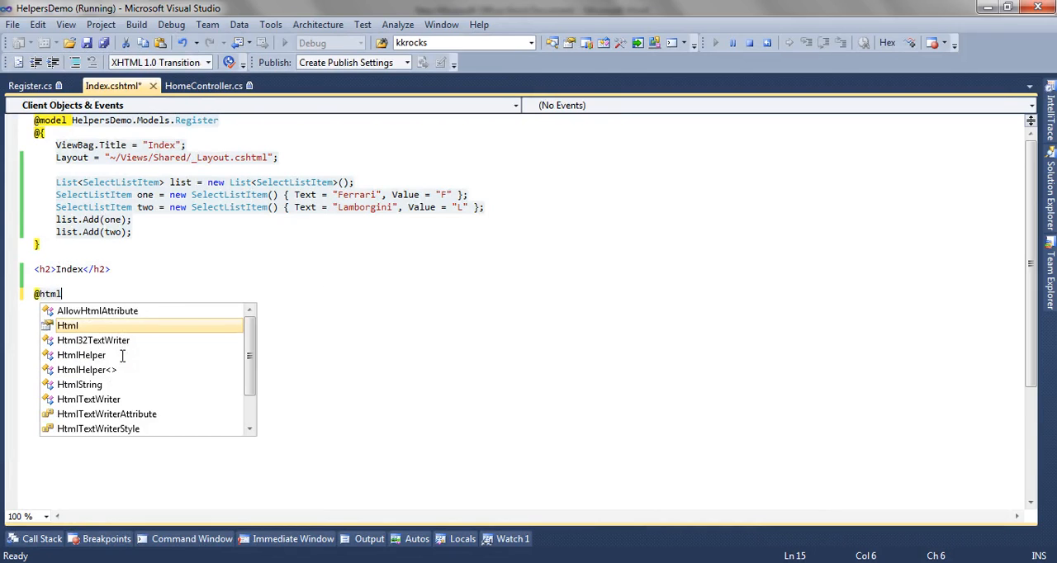
pyautogui.write('.DropDownList(')
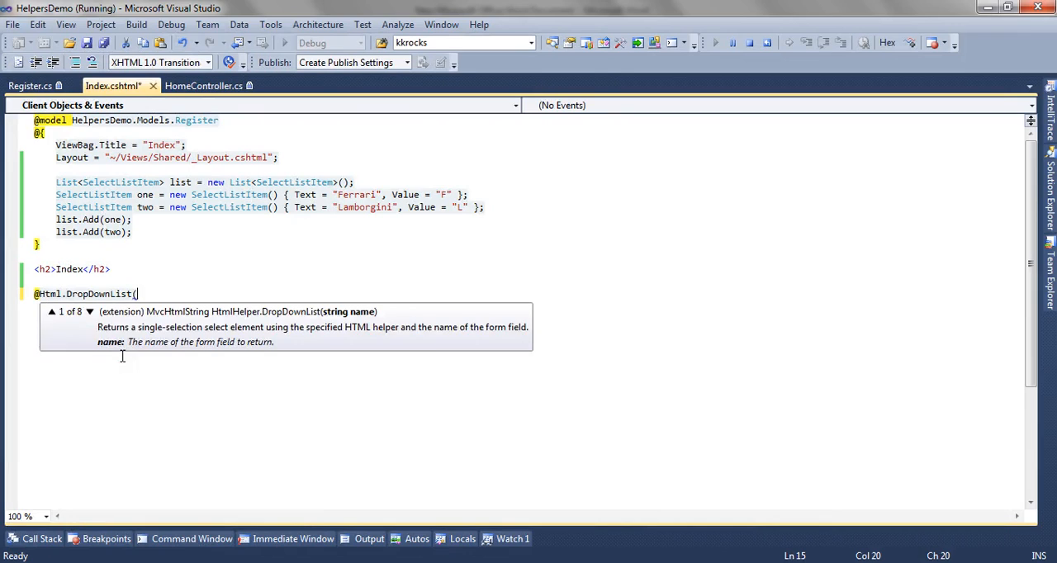
pyautogui.write('""')
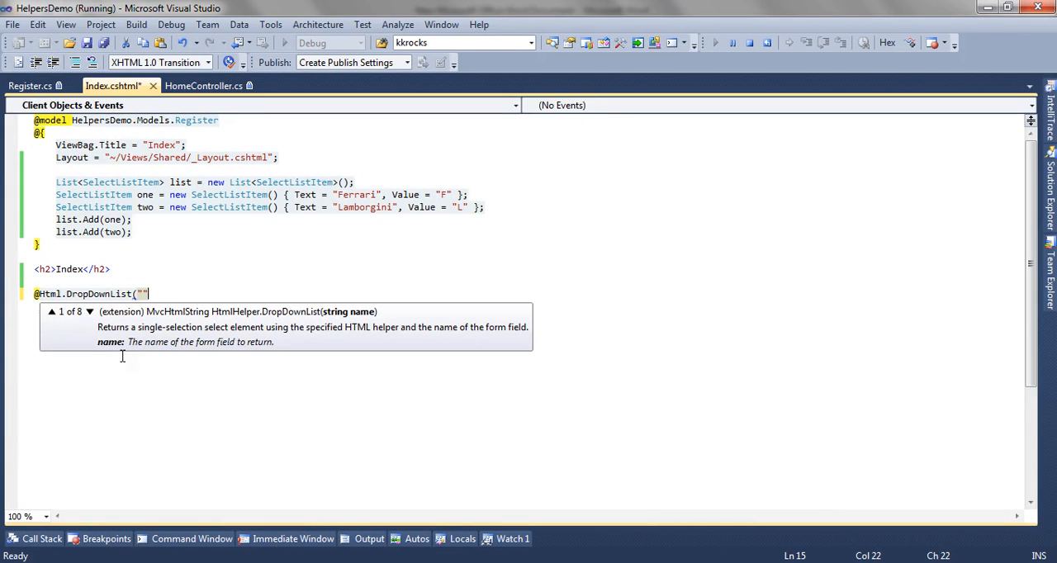
pyautogui.write('Dorp')
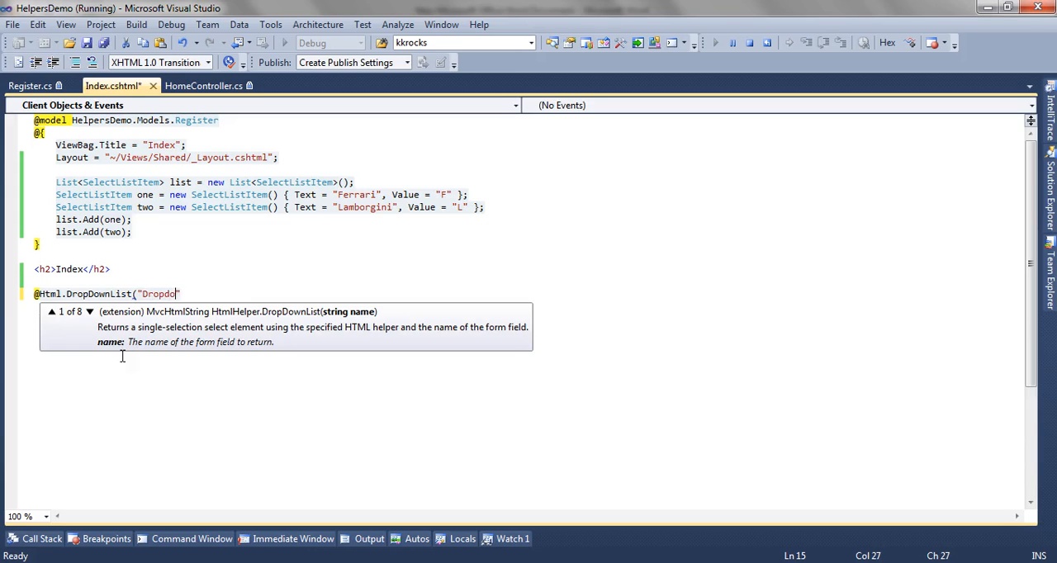
pyautogui.write('wn")')
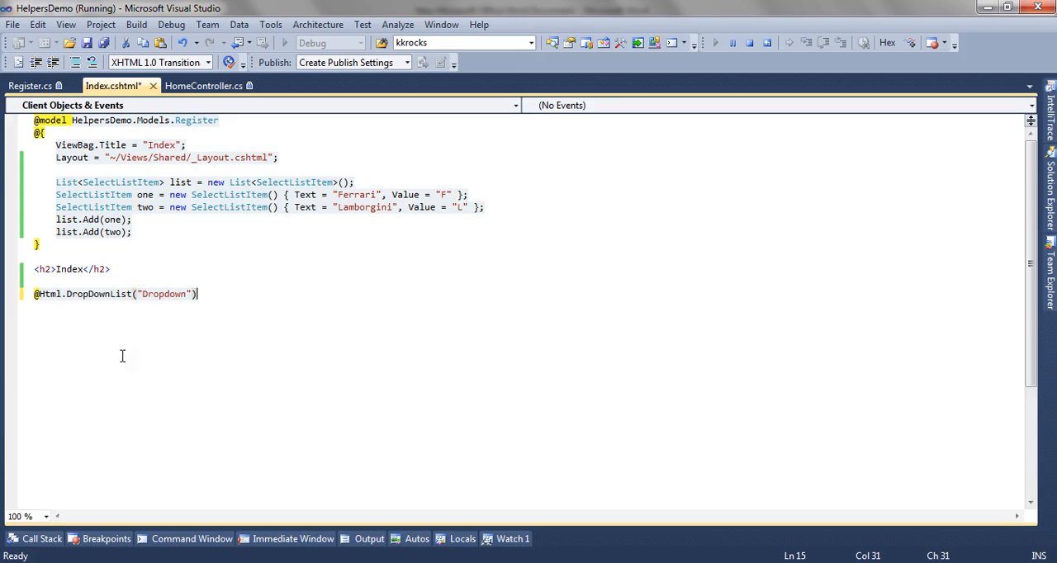
pyautogui.press('ctrl+s')
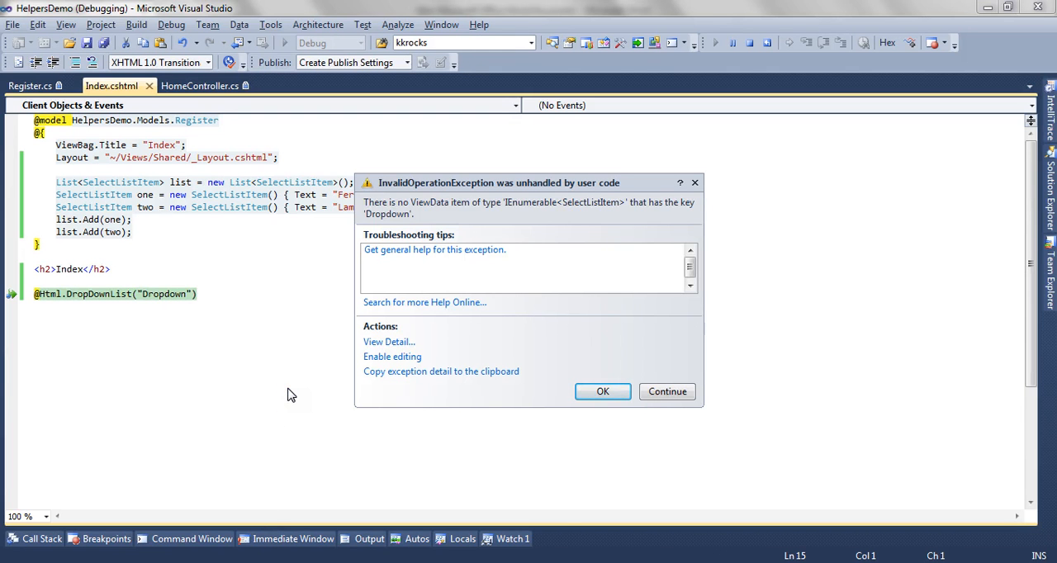
# Step: Dismiss the missing-ViewData 'Dropdown' exception dialog to return to Index.cshtml
pyautogui.click(667, 392)
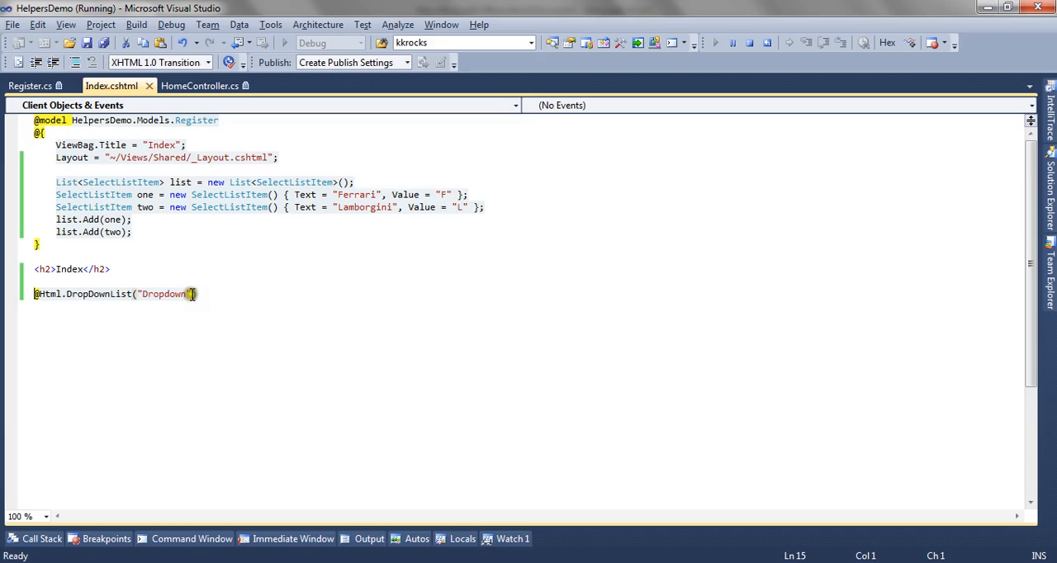
# Step: Pass "myDropdown" as the second argument of the DropDownList call
pyautogui.write(',')
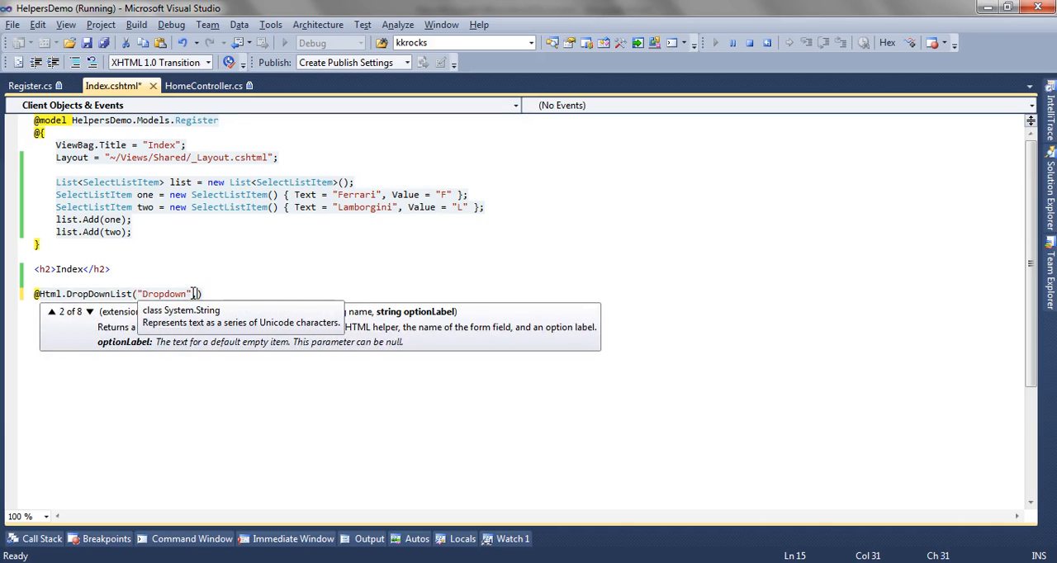
pyautogui.write(',')
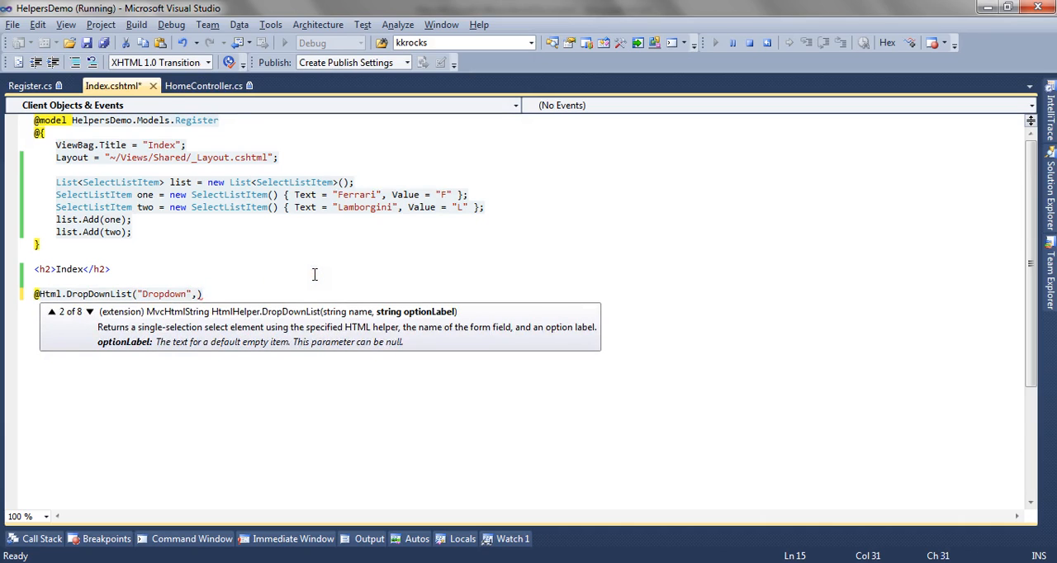
pyautogui.write('"')
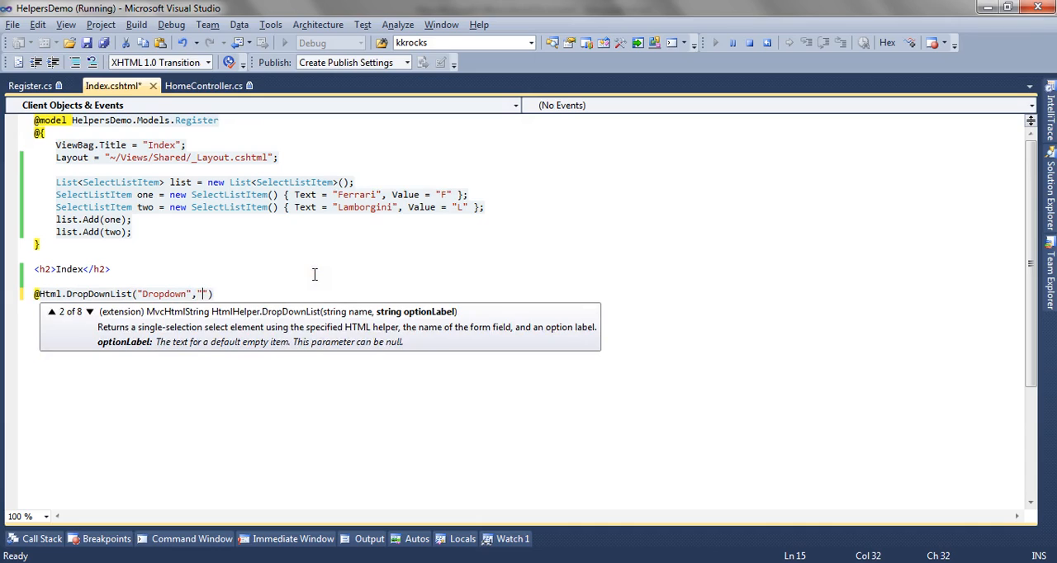
pyautogui.write('my')
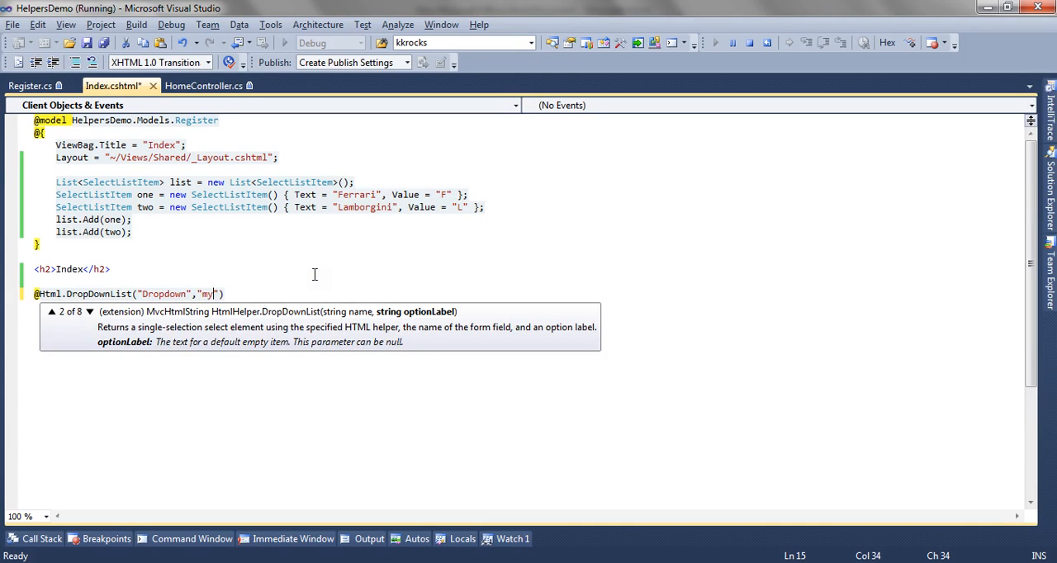
pyautogui.write('Dropdo')
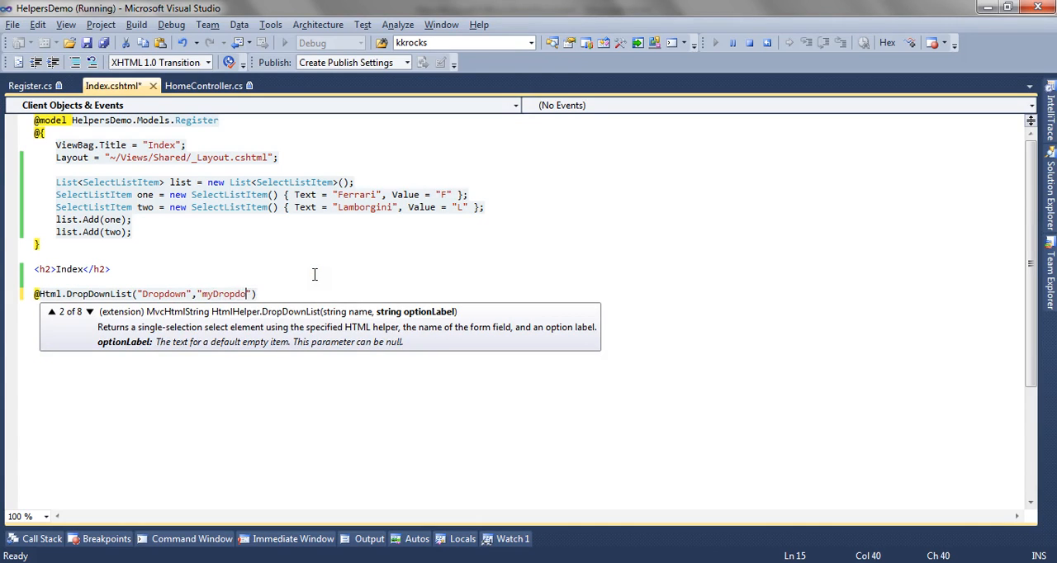
pyautogui.write('wn')
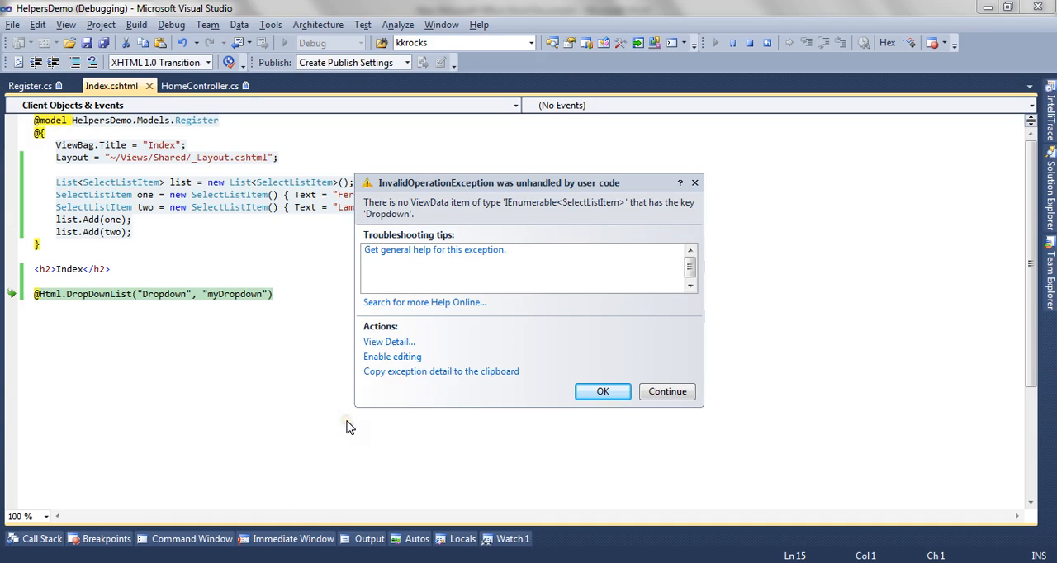
# Step: Continue past the repeated missing-ViewData 'Dropdown' exception back to the view
pyautogui.click(667, 391)
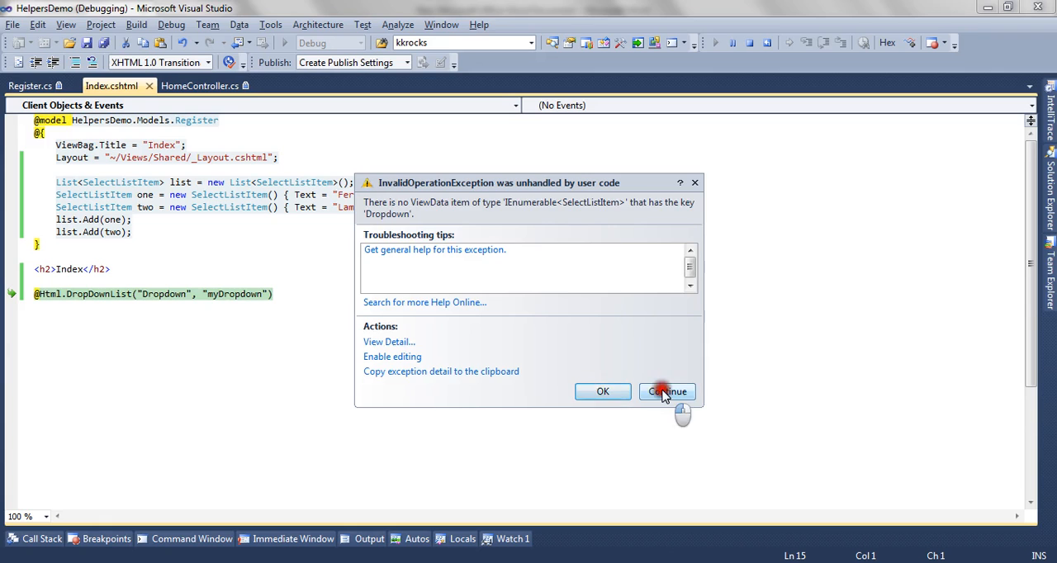
pyautogui.click(667, 391)
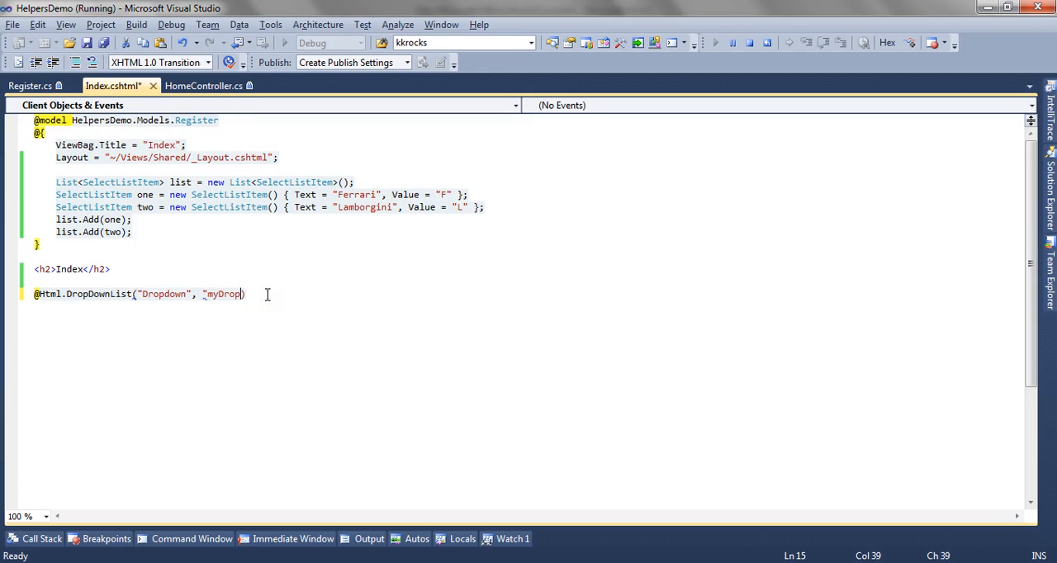
# Step: Replace the "myDropdown" argument with the list variable as the dropdown's selectList
pyautogui.press('BackSpace')
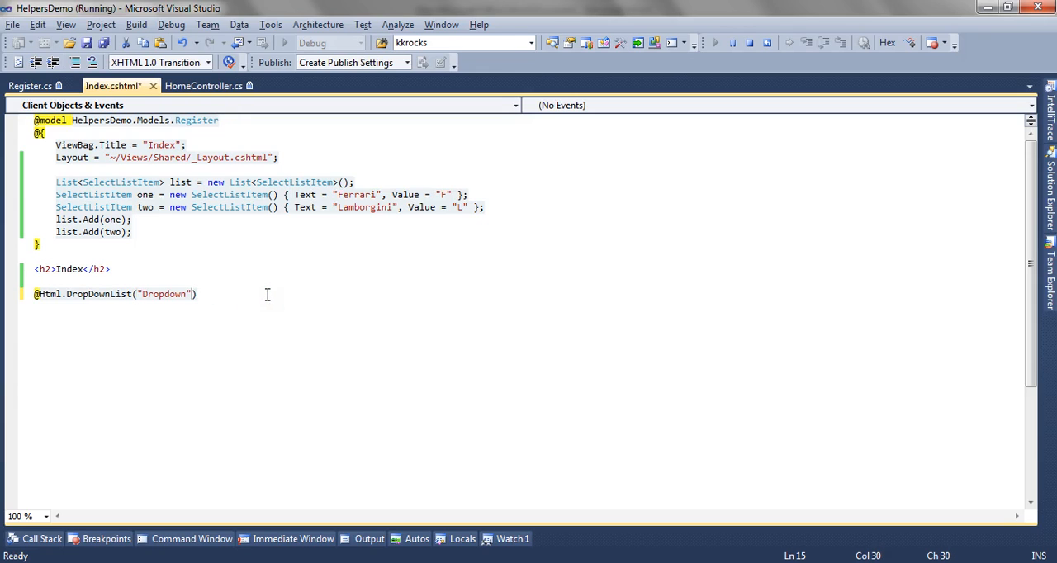
pyautogui.write(',')
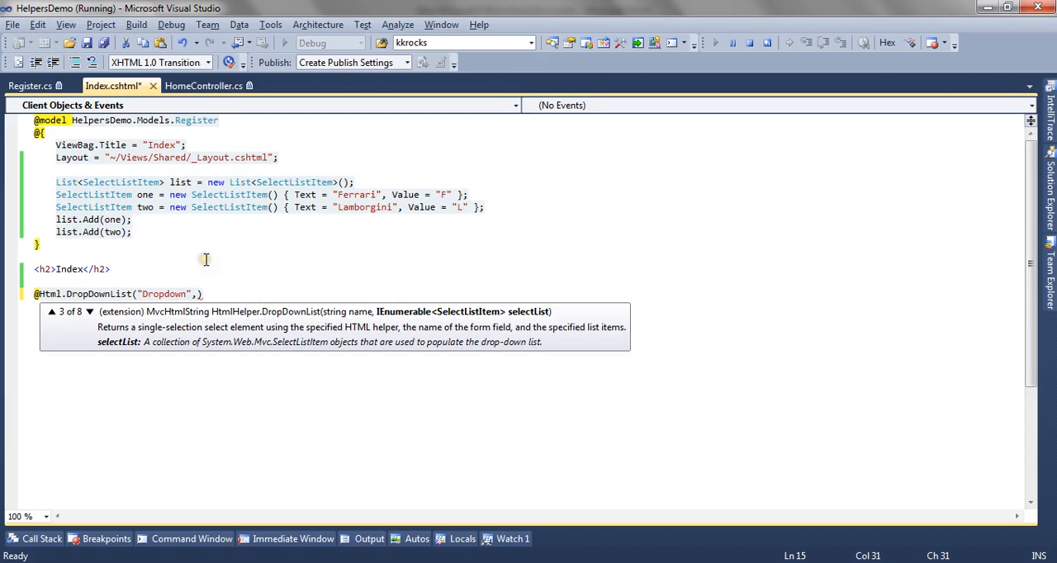
pyautogui.write('list')
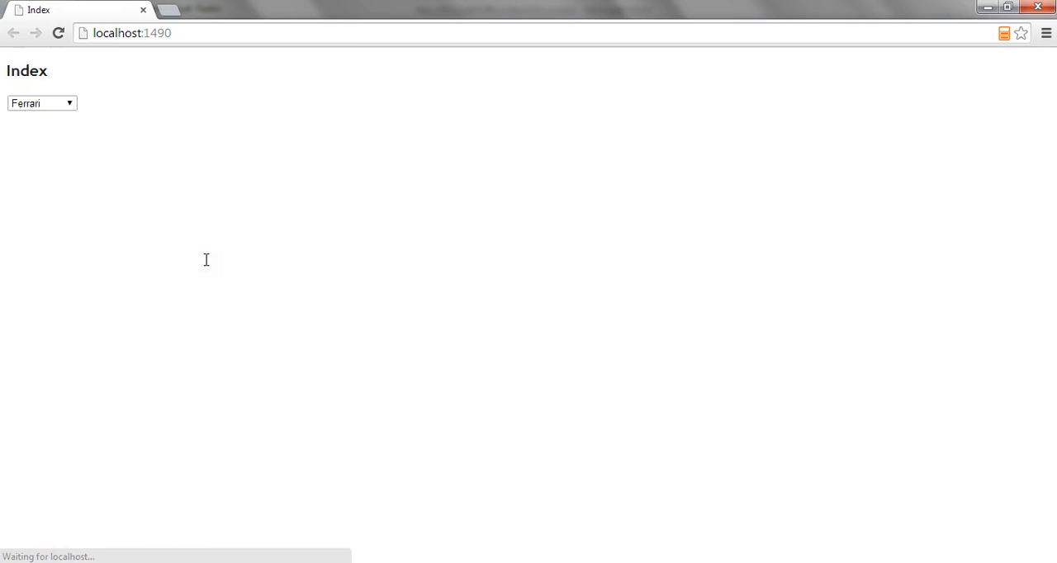
pyautogui.click(41, 102)
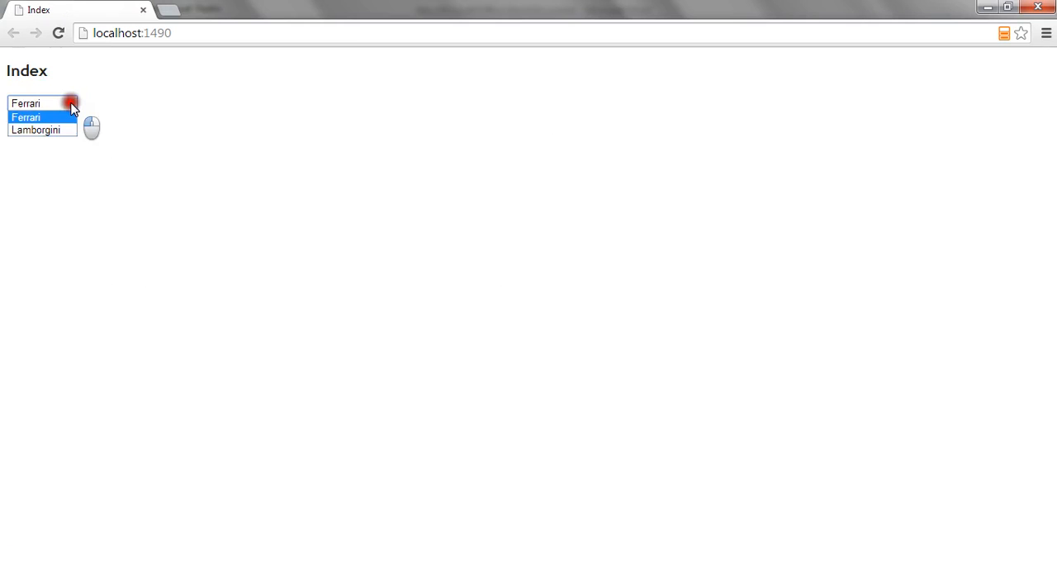
pyautogui.click(27, 116)
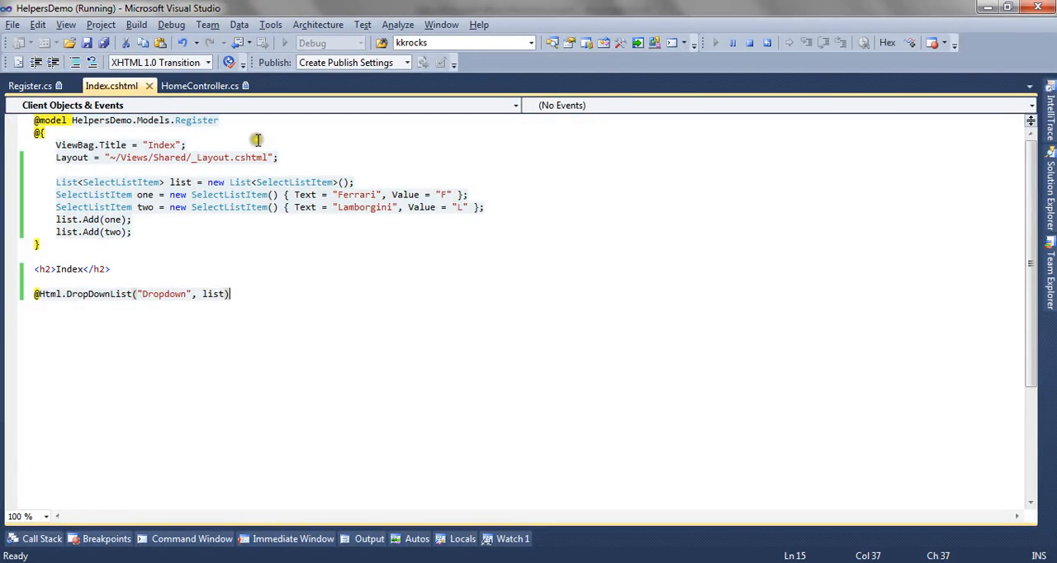
# Step: Add new { style = "color:Orange;" } as the htmlAttributes argument after list and save
pyautogui.click(340, 182)
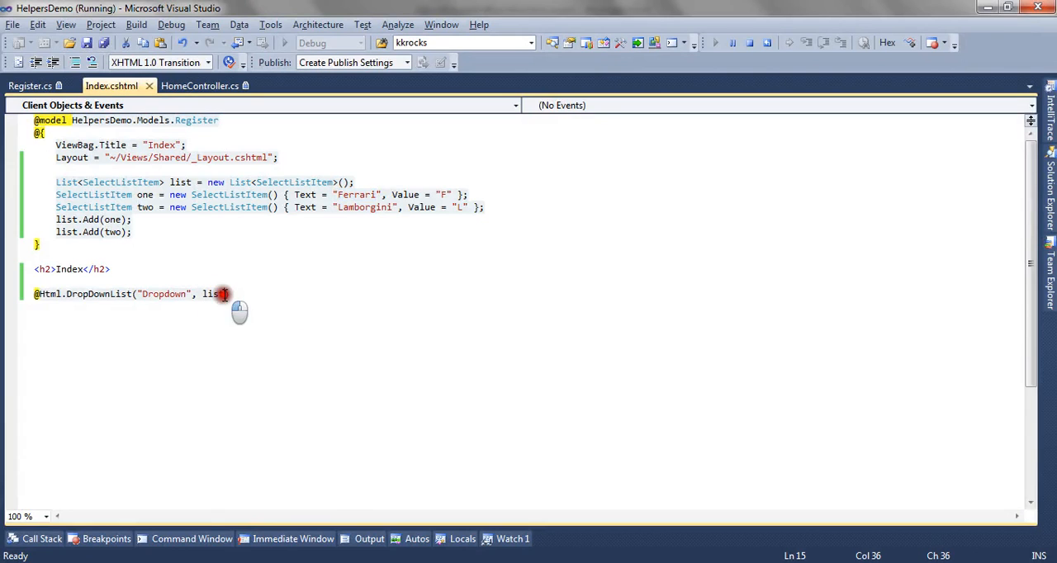
pyautogui.write('t)')
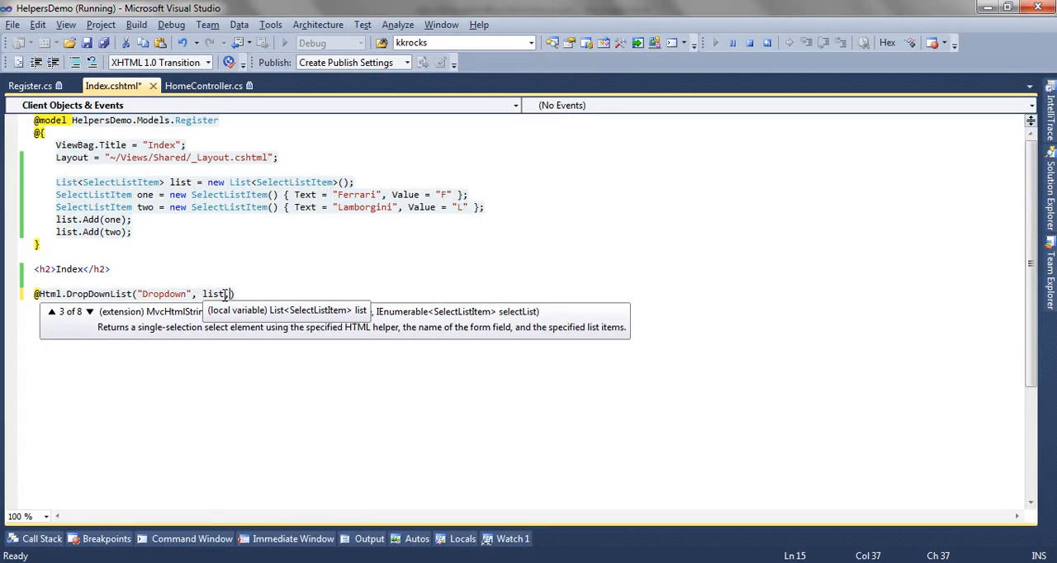
pyautogui.write(',')
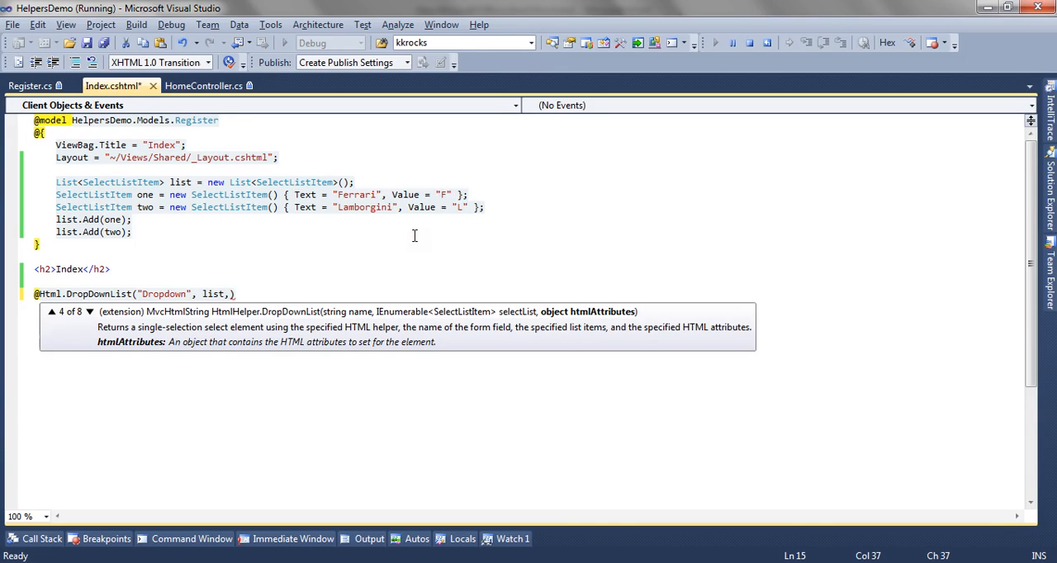
pyautogui.write('new')
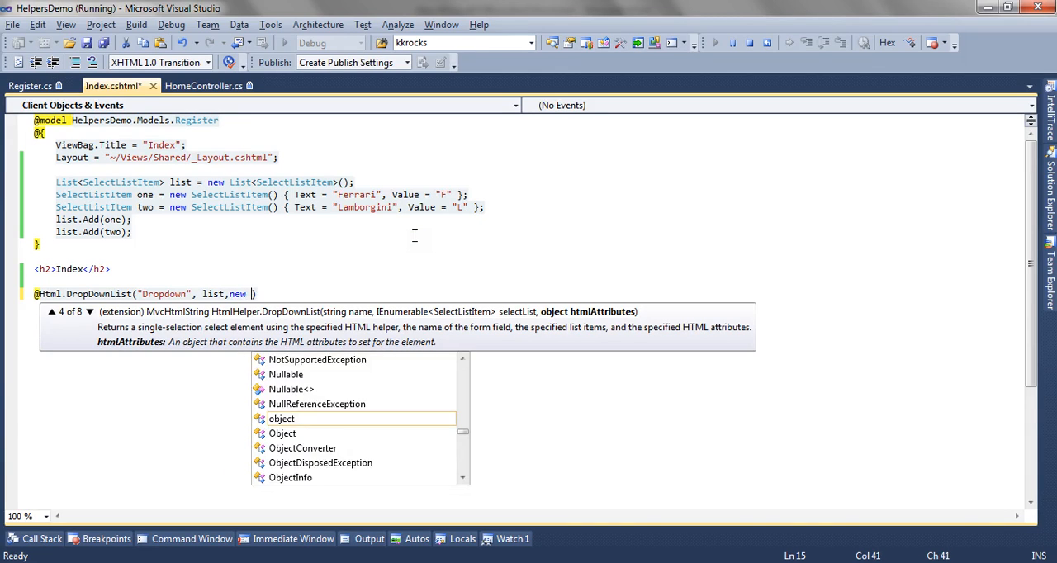
pyautogui.write('{')
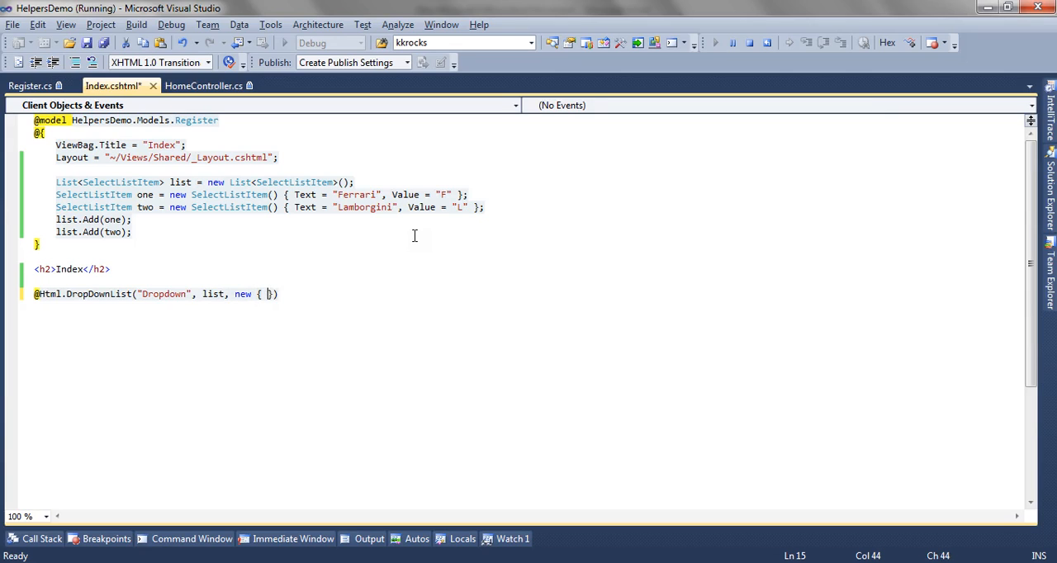
pyautogui.write('style=')
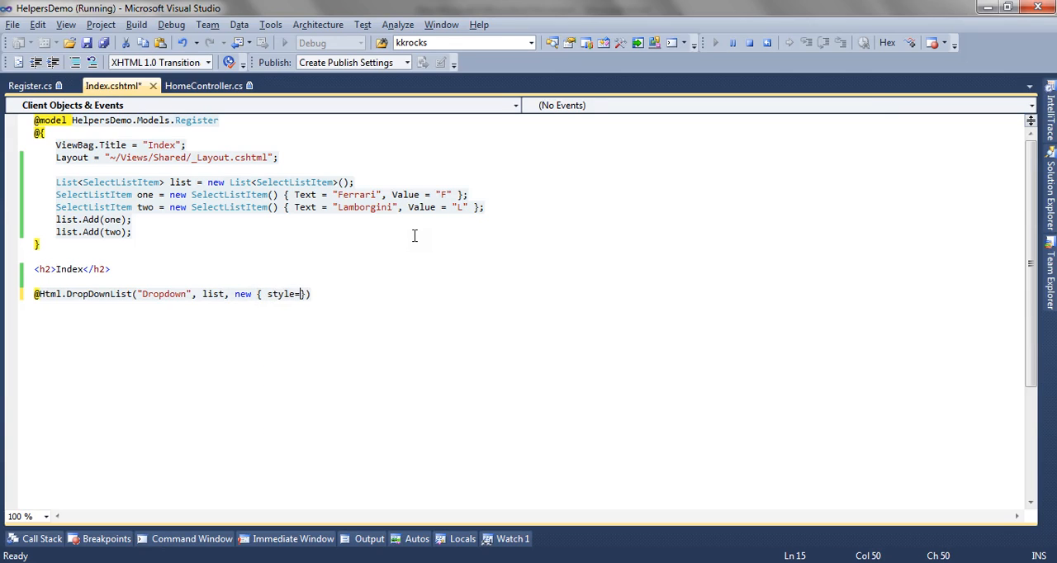
pyautogui.write('"')
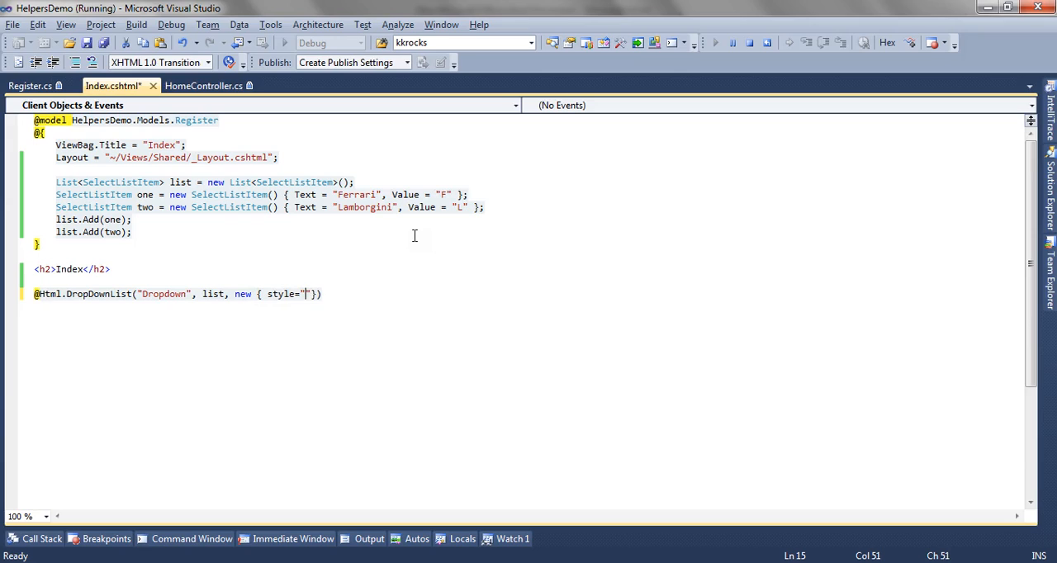
pyautogui.write('color:')
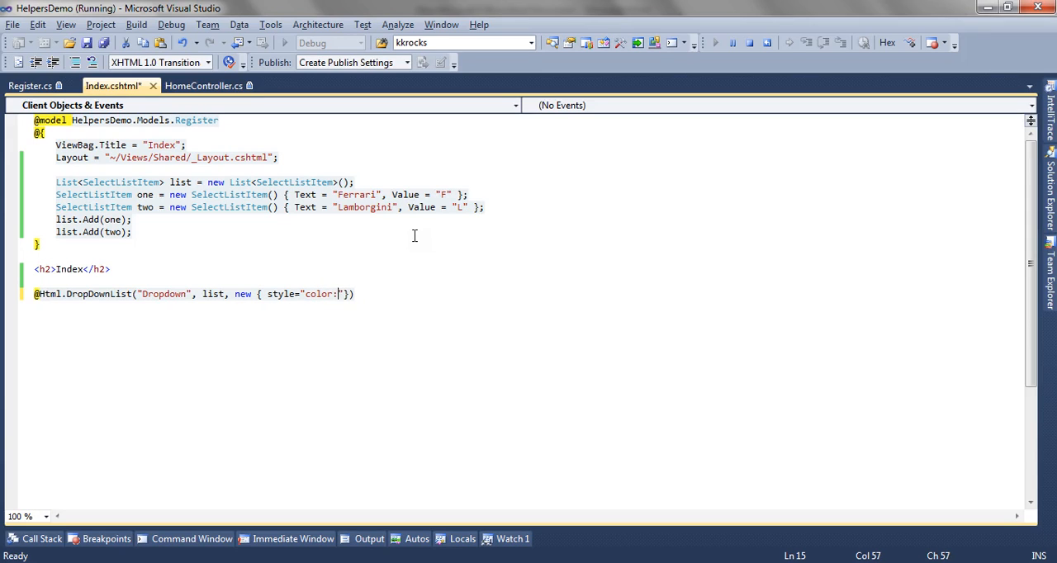
pyautogui.write('Orange;')
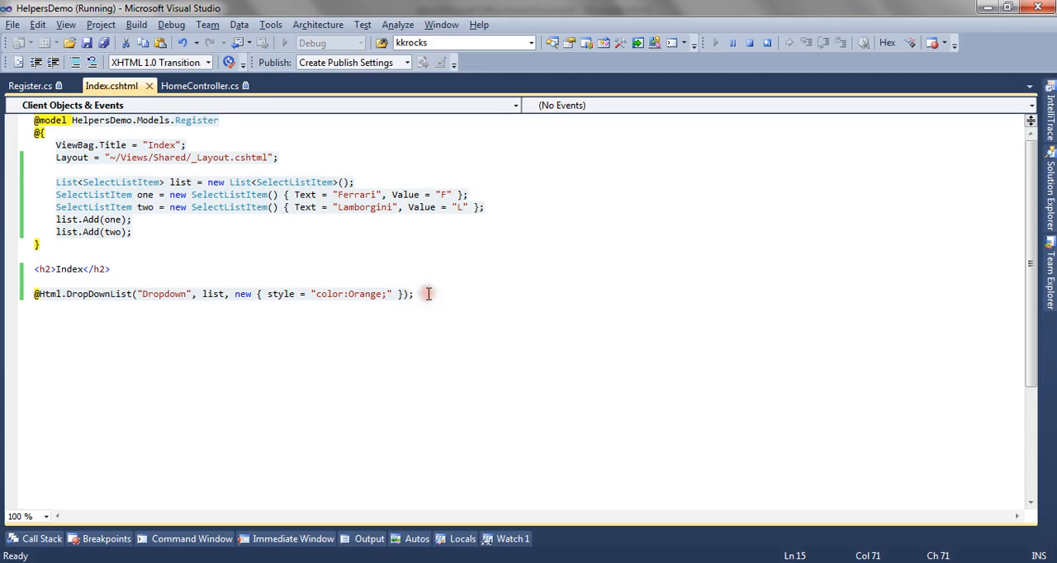
pyautogui.press('Backspace')
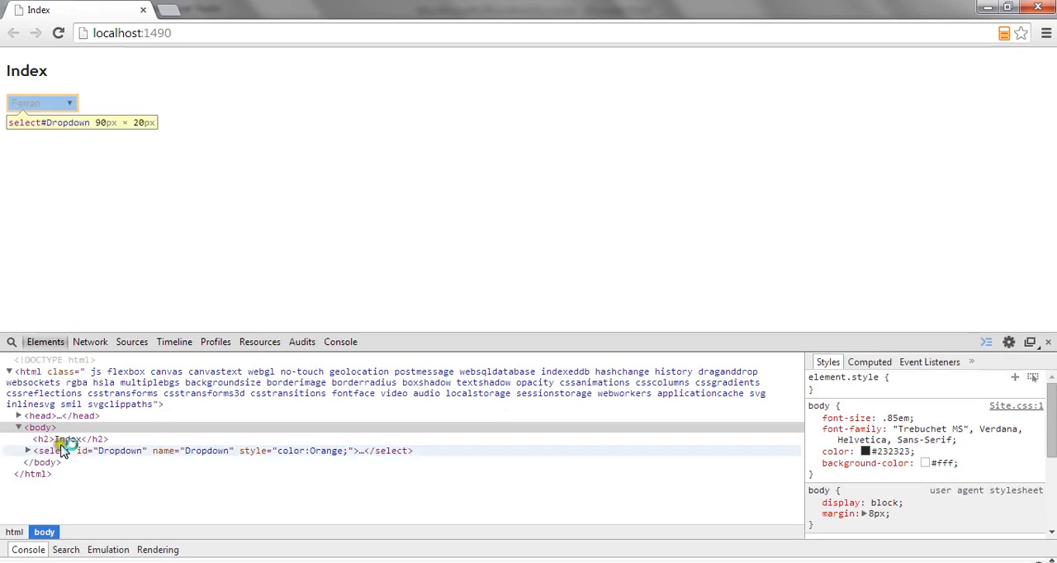
# Step: Expand the rendered <select id="Dropdown"> in DevTools and inspect its applied styles
pyautogui.click(27, 449)
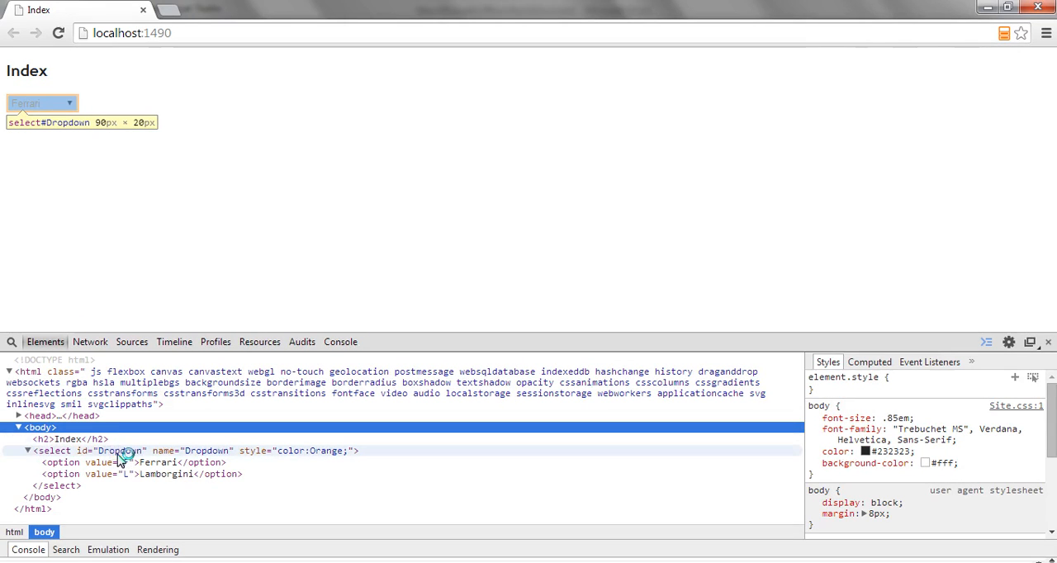
pyautogui.moveTo(198, 455)
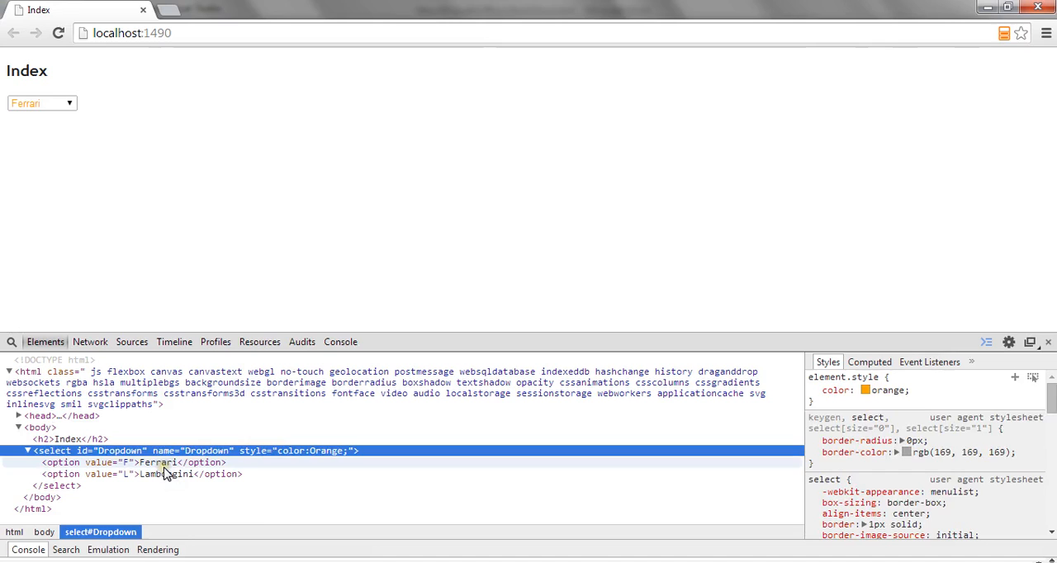
pyautogui.click(165, 474)
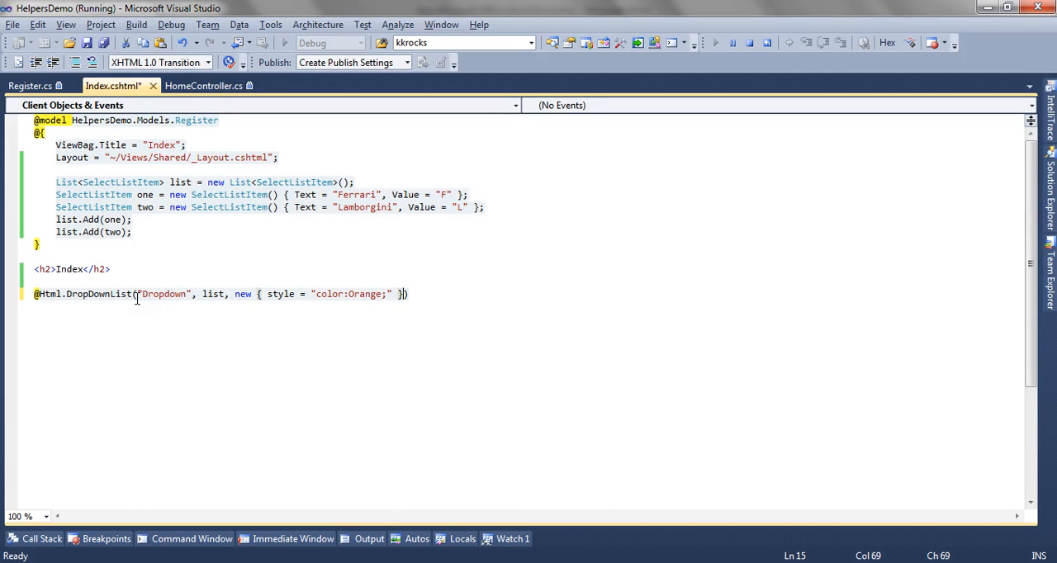
# Step: Replace the orange style argument with the "Honda" optionLabel, ending the call with );
pyautogui.write(',')
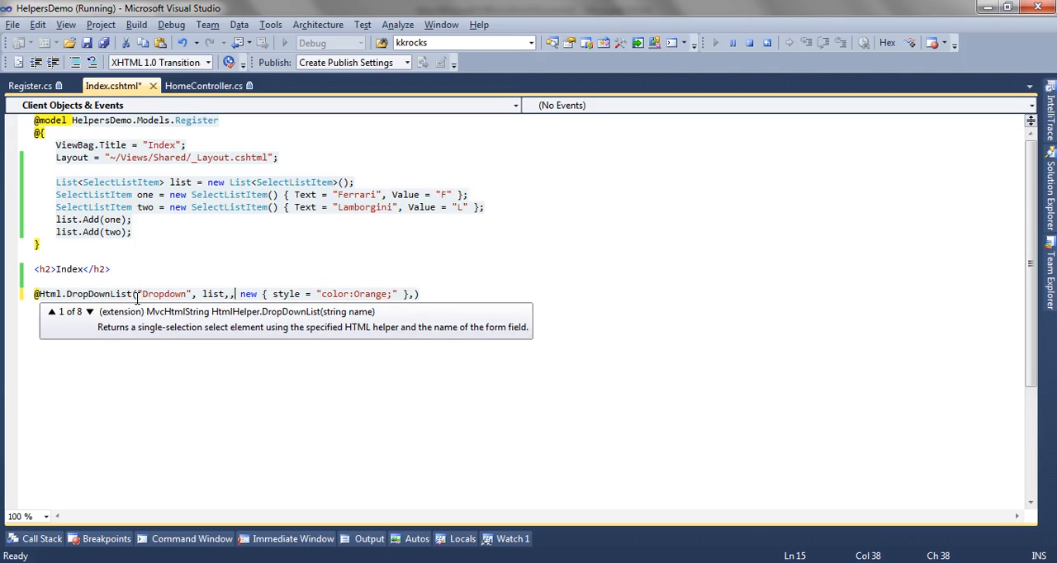
pyautogui.press('Backspace')
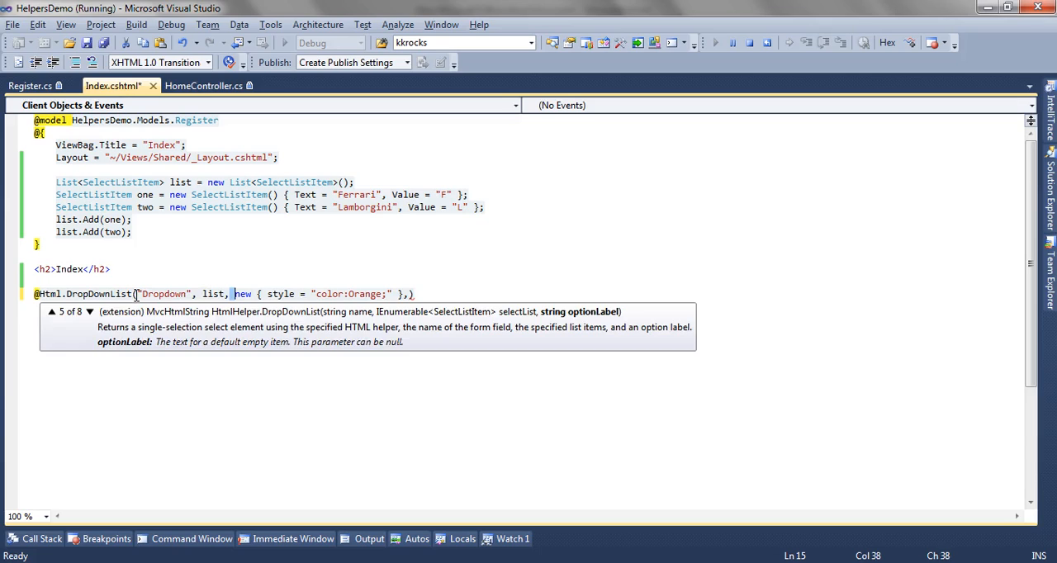
pyautogui.press('BackSpace')
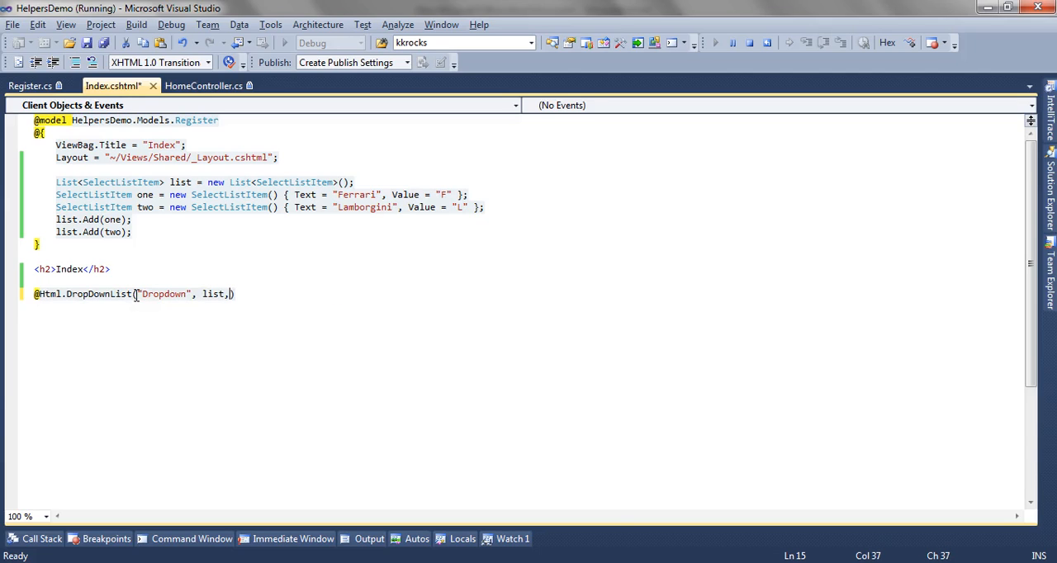
pyautogui.write('"')
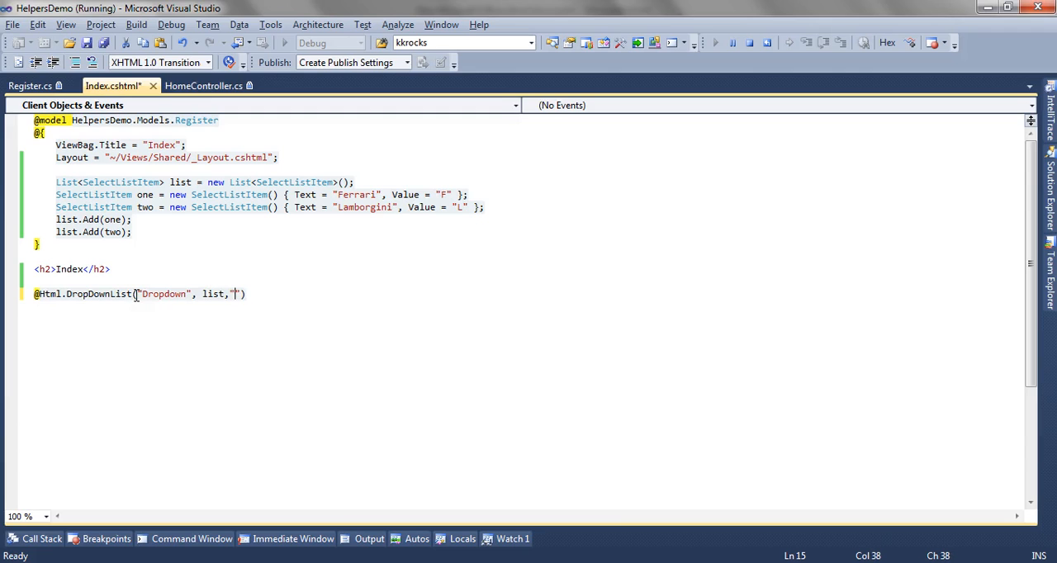
pyautogui.write('Honda");')
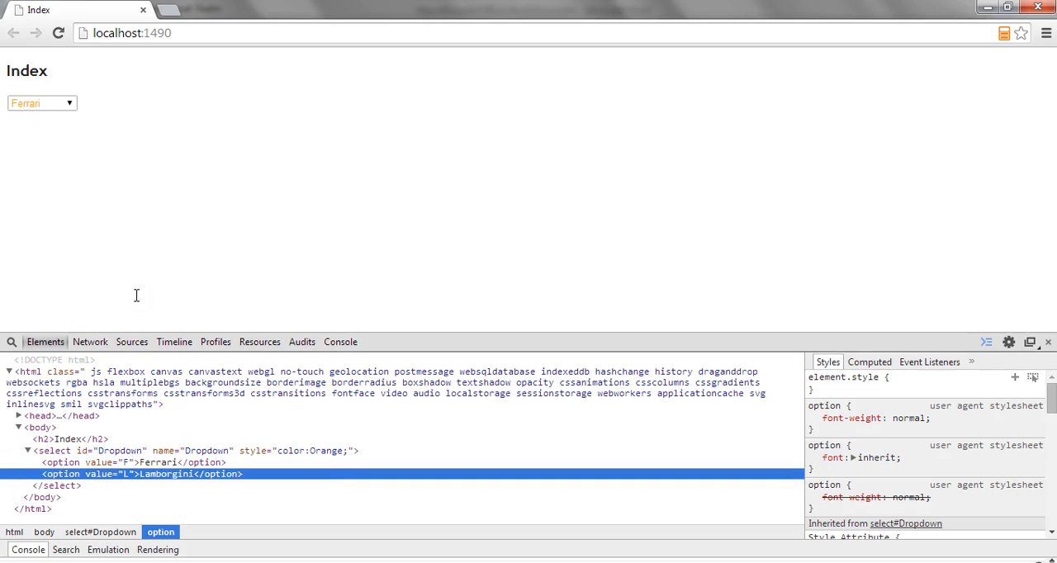
# Step: Reload localhost:1490 in Chrome to show the updated dropdown
pyautogui.click(57, 33)
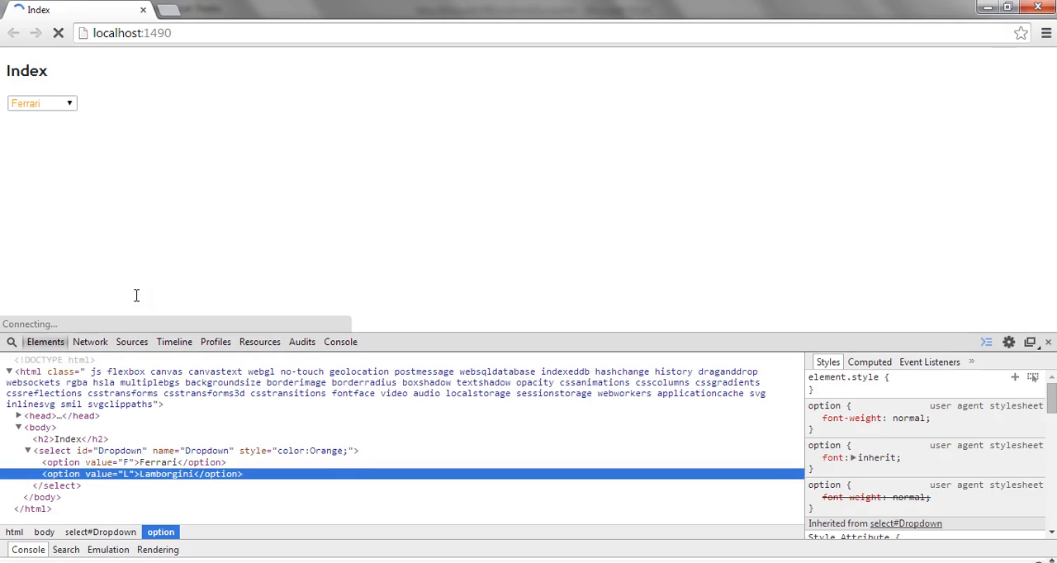
pyautogui.click(41, 103)
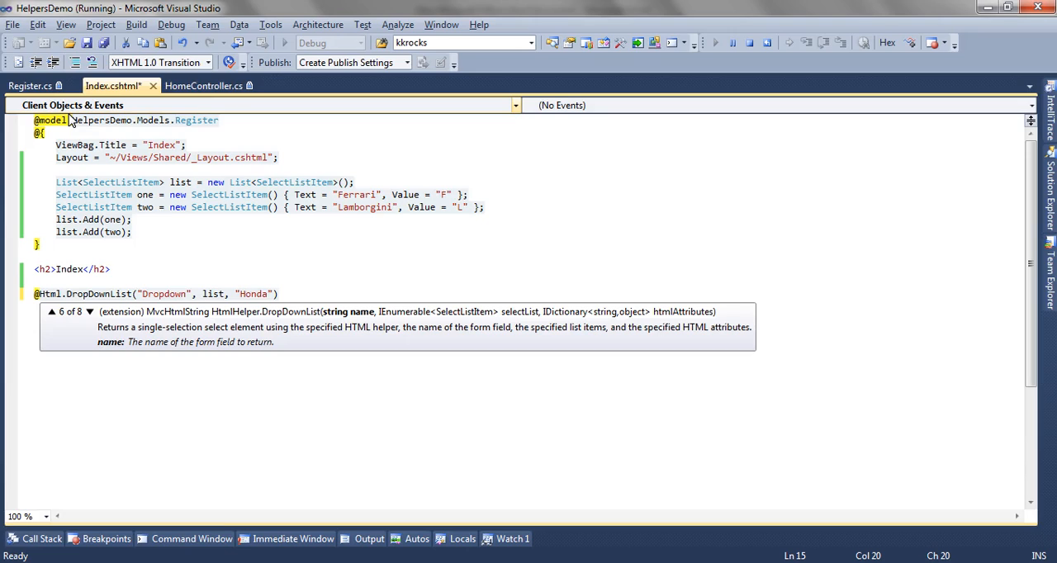
# Step: Add , new { style="font-size:20px;" } after "Honda" to enlarge the dropdown text
pyautogui.click(140, 294)
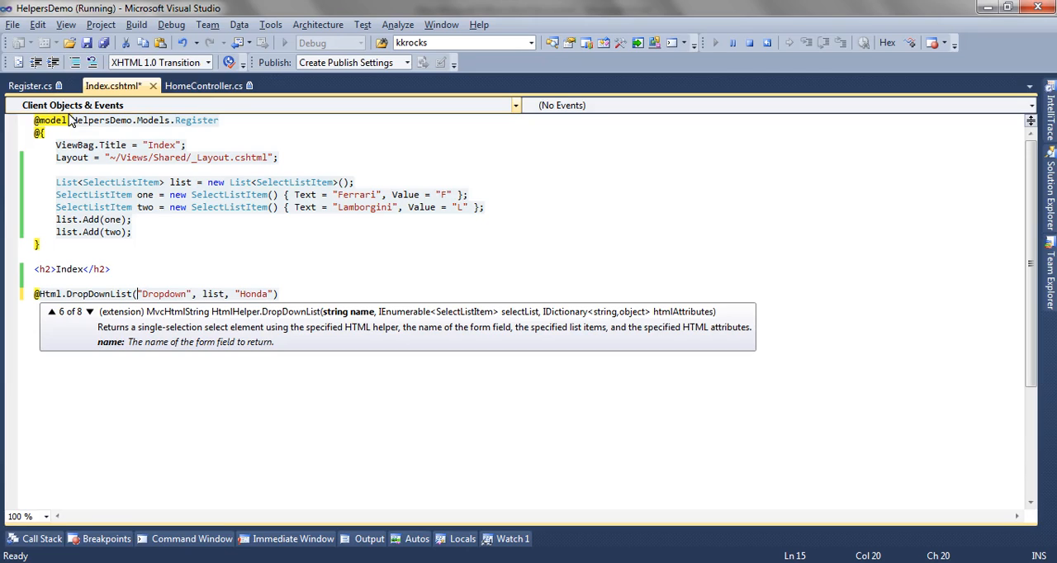
pyautogui.click(89, 311)
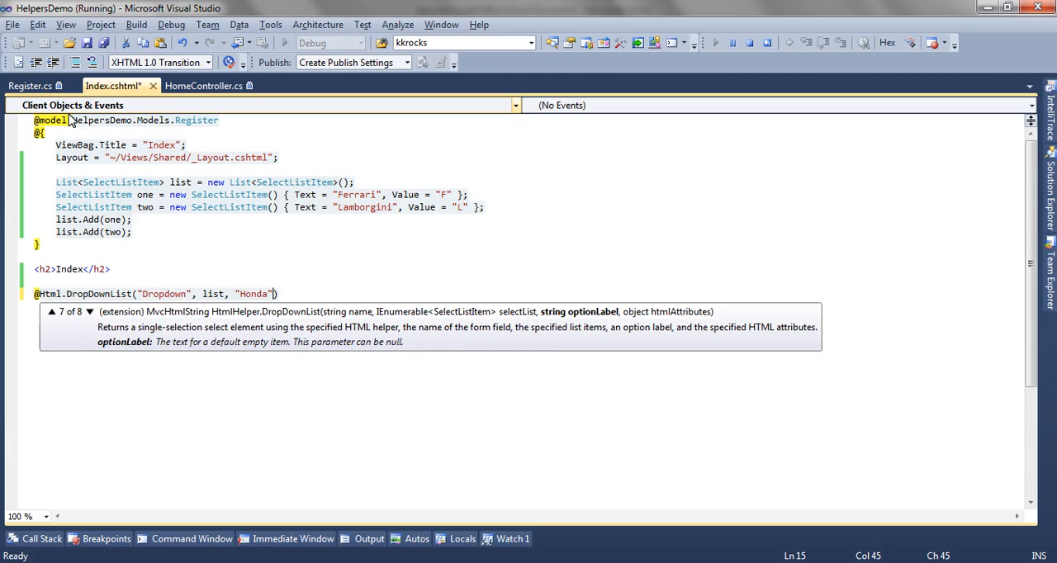
pyautogui.write(', new {')
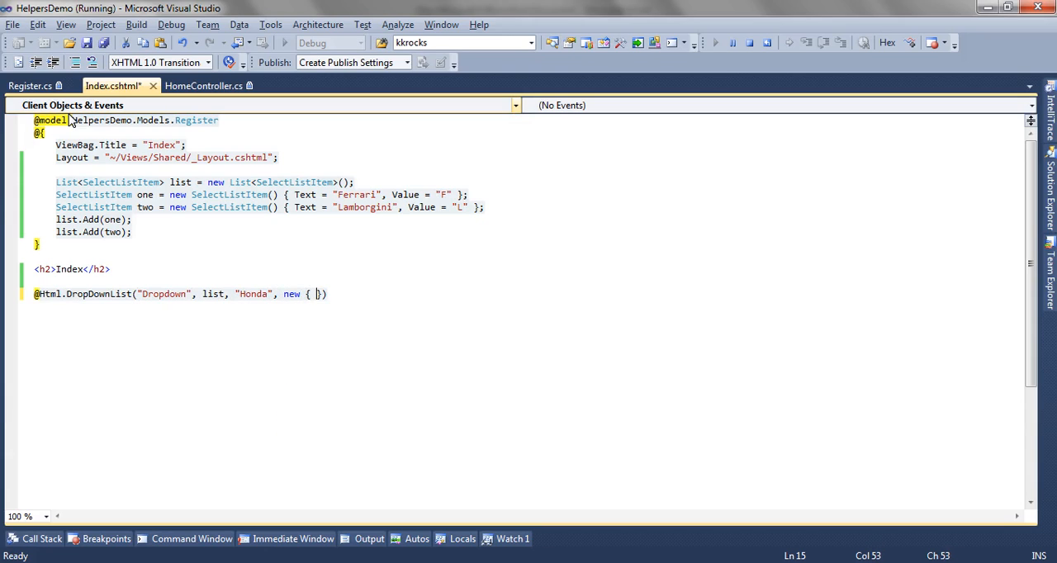
pyautogui.write('style="')
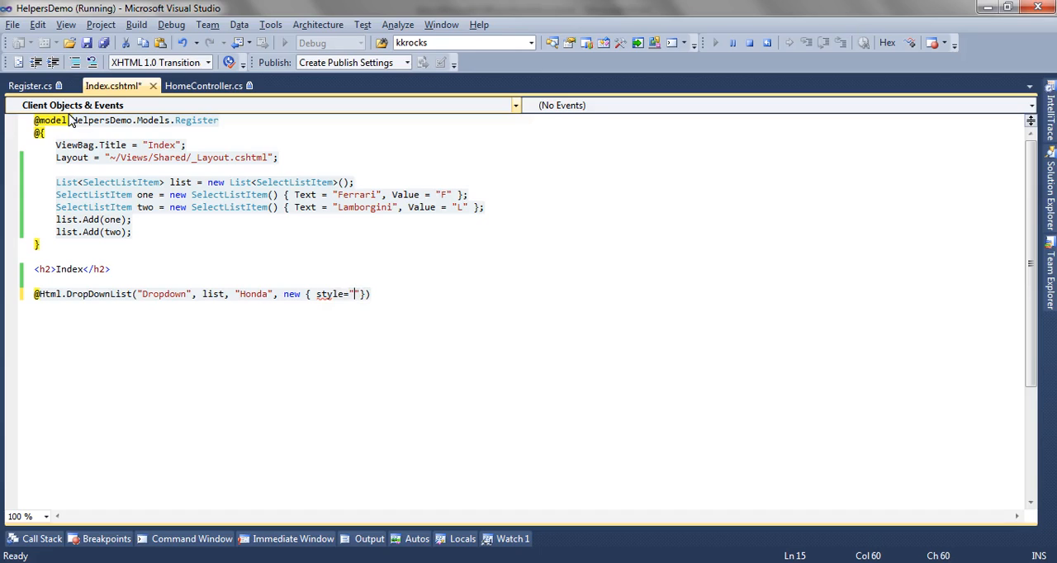
pyautogui.write('font')
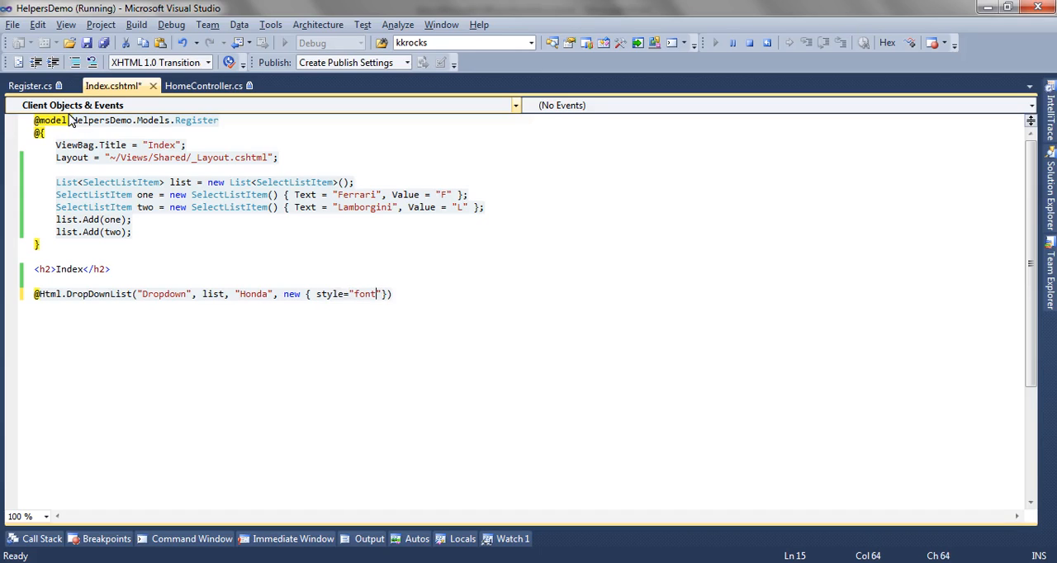
pyautogui.write('-siz')
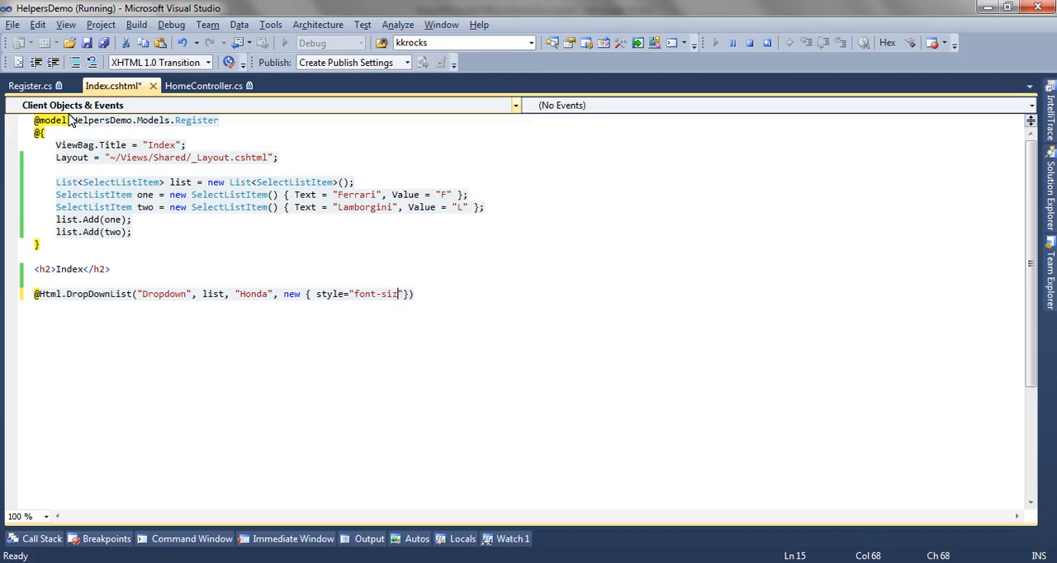
pyautogui.write(':2')
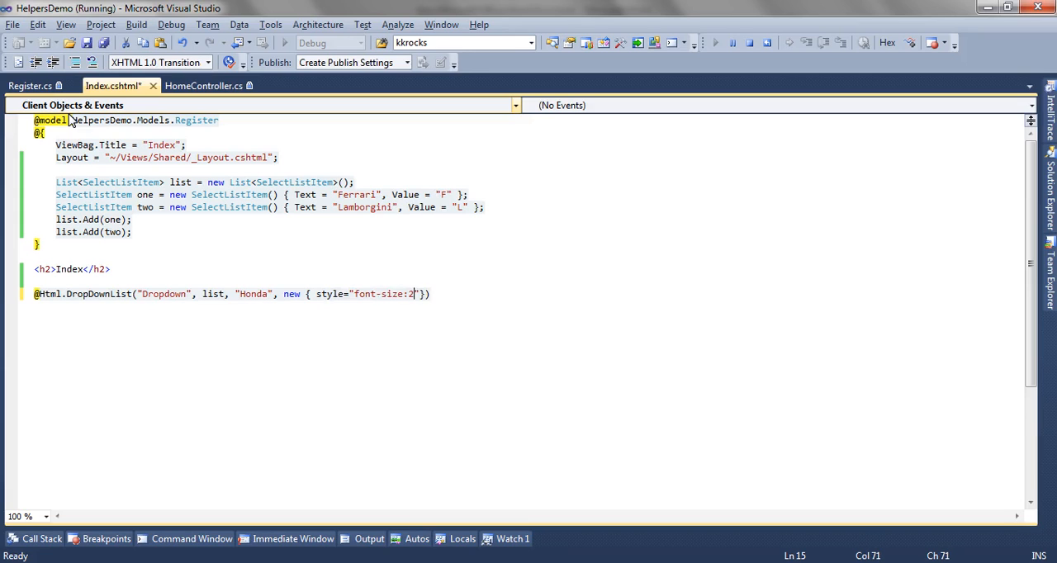
pyautogui.write('0px;" });')
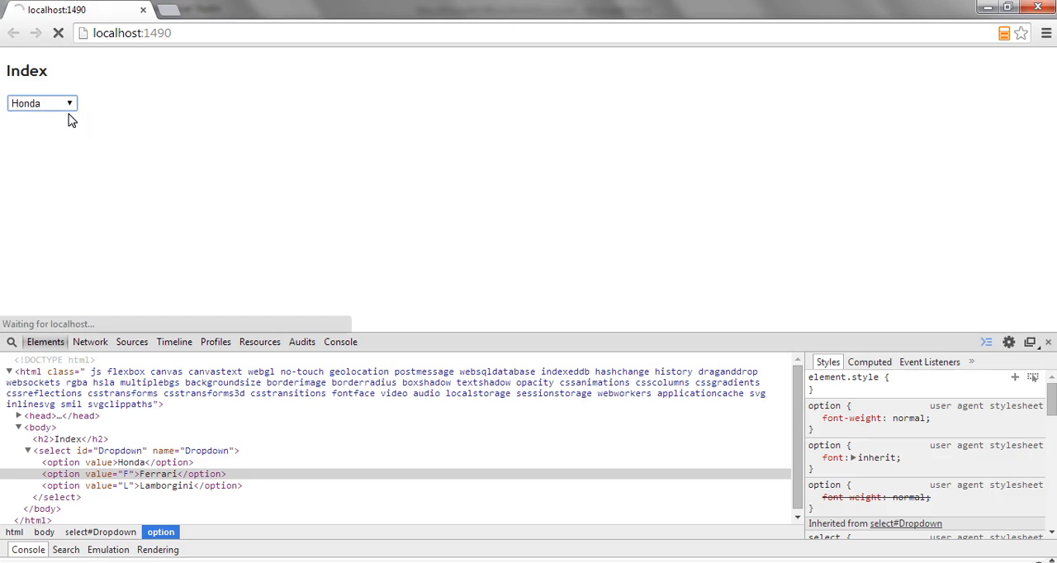
# Step: Reload the Index page in Chrome so Honda appears first, then return to the editor
pyautogui.click(42, 102)
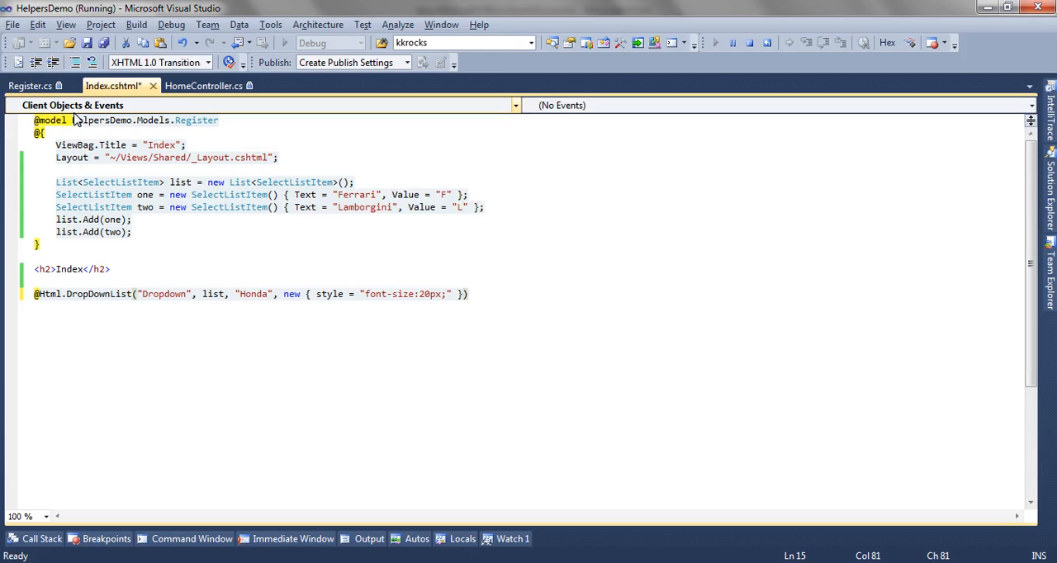
pyautogui.click(469, 294)
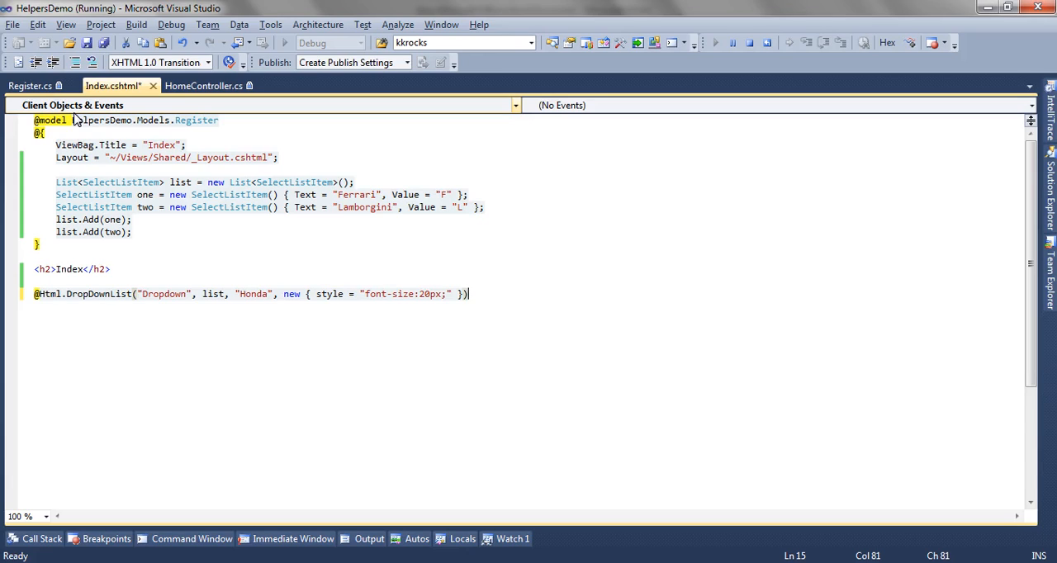